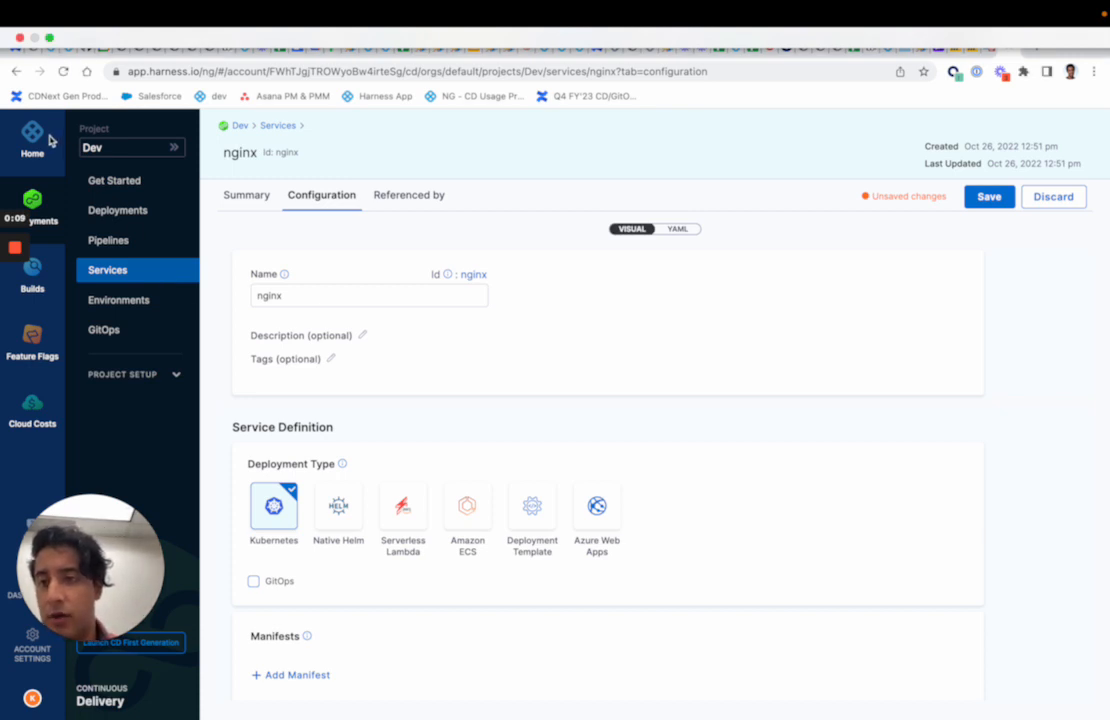
- Return to the account home and enter the Dev project's overview
left_click(32, 140)
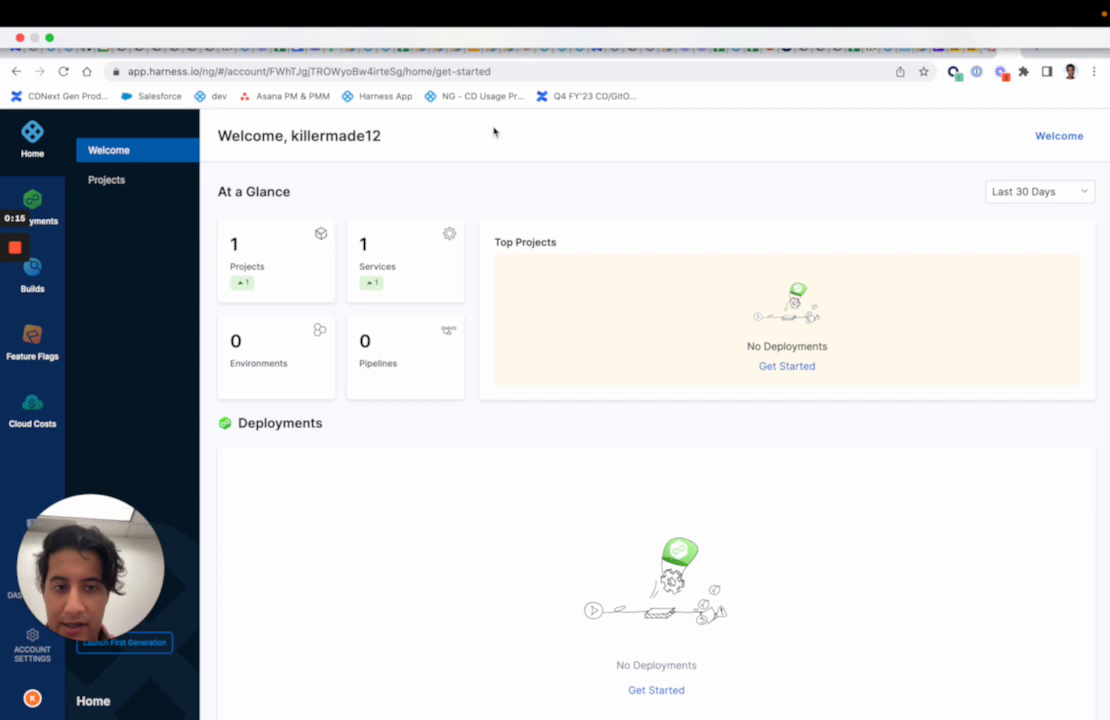
mouse_move(168, 232)
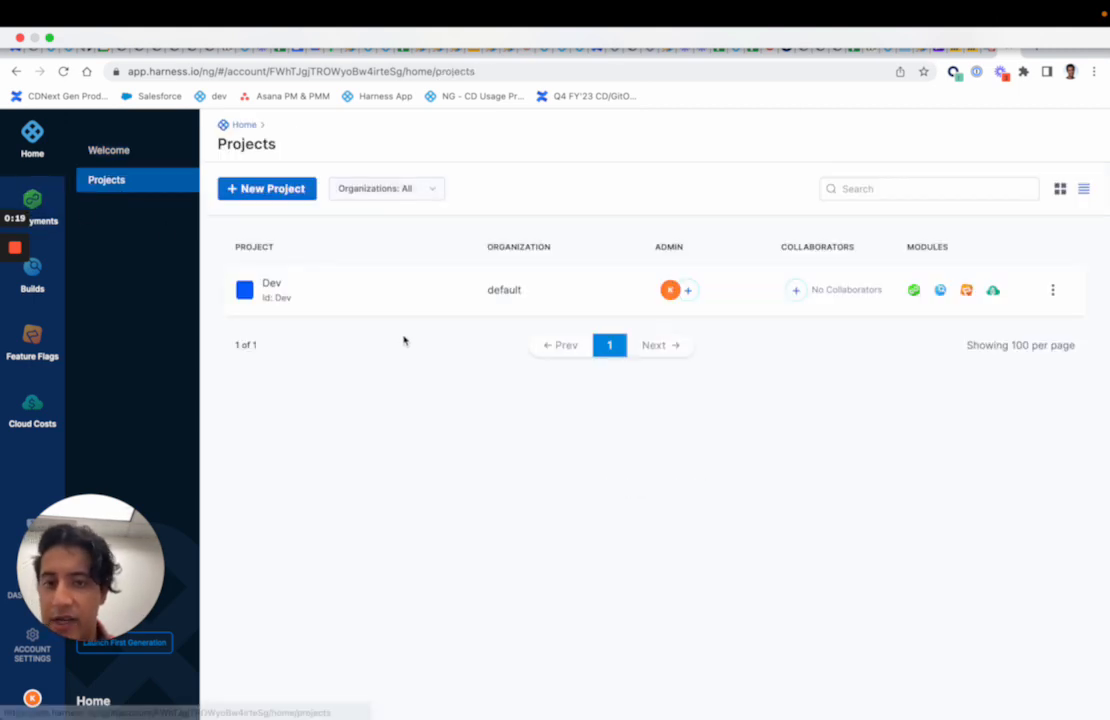
left_click(272, 288)
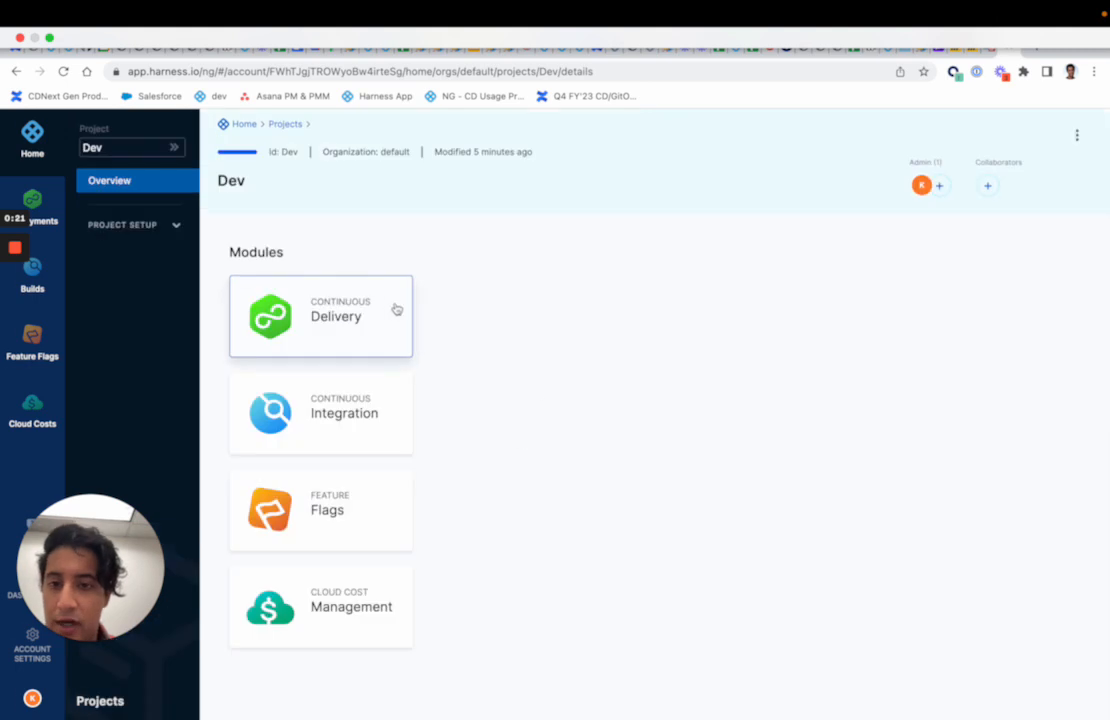
- Create a new service named 'todolist' under Continuous Delivery > Services and save it
left_click(320, 316)
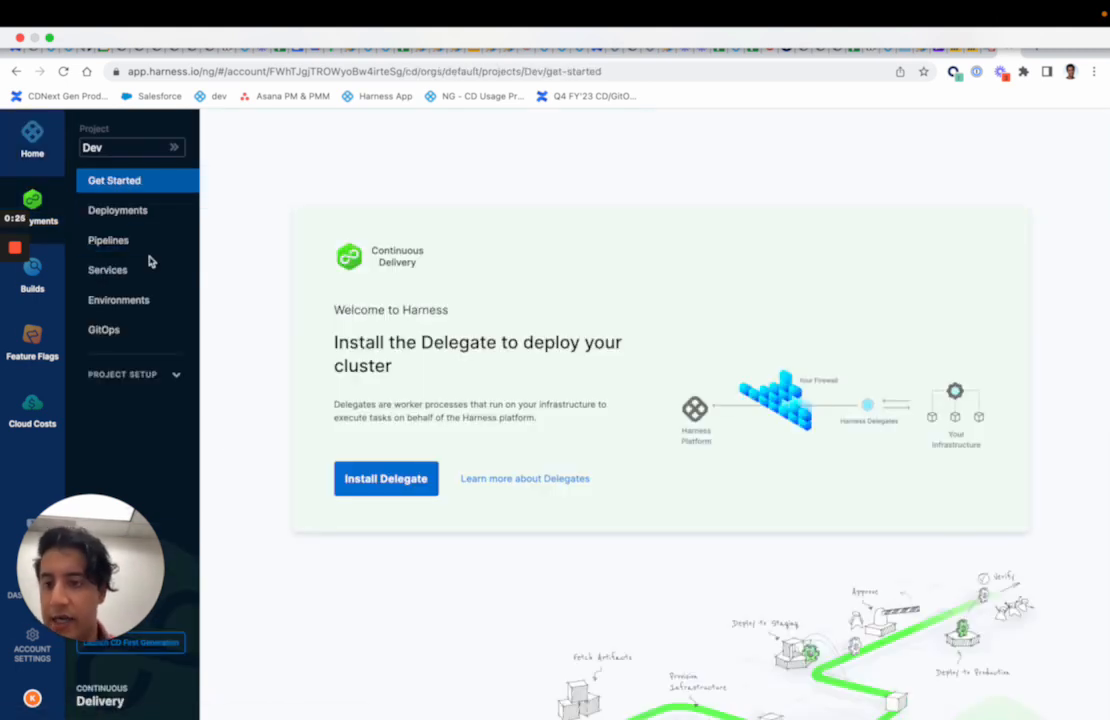
left_click(108, 268)
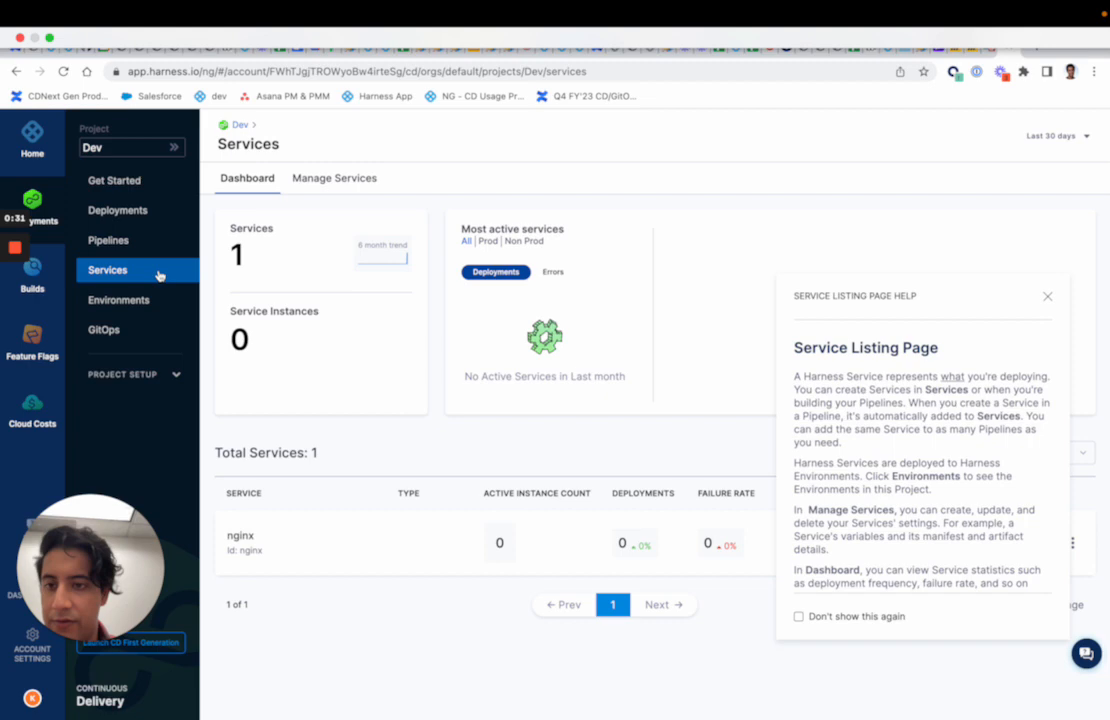
left_click(334, 178)
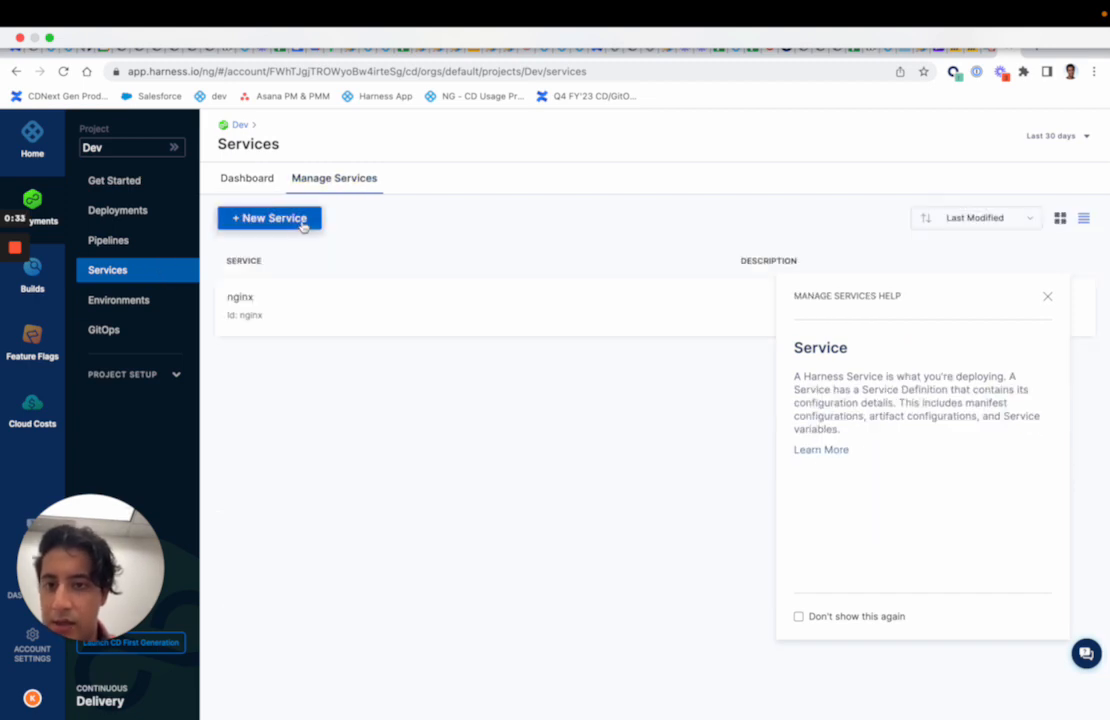
left_click(268, 216)
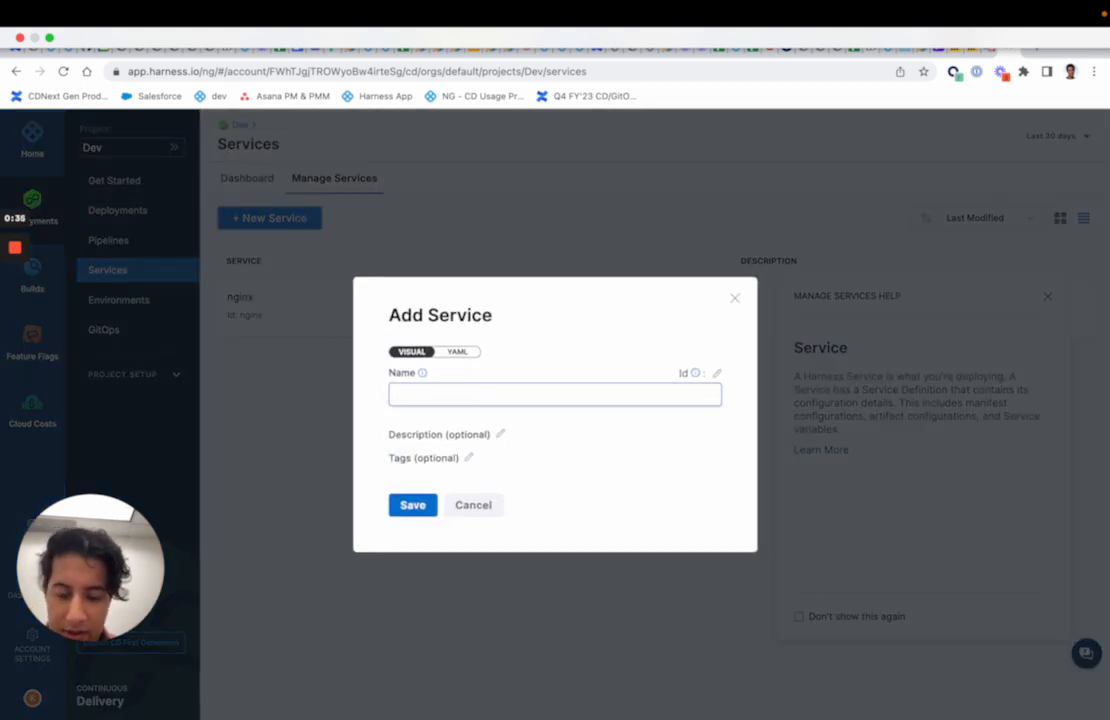
type("todolist")
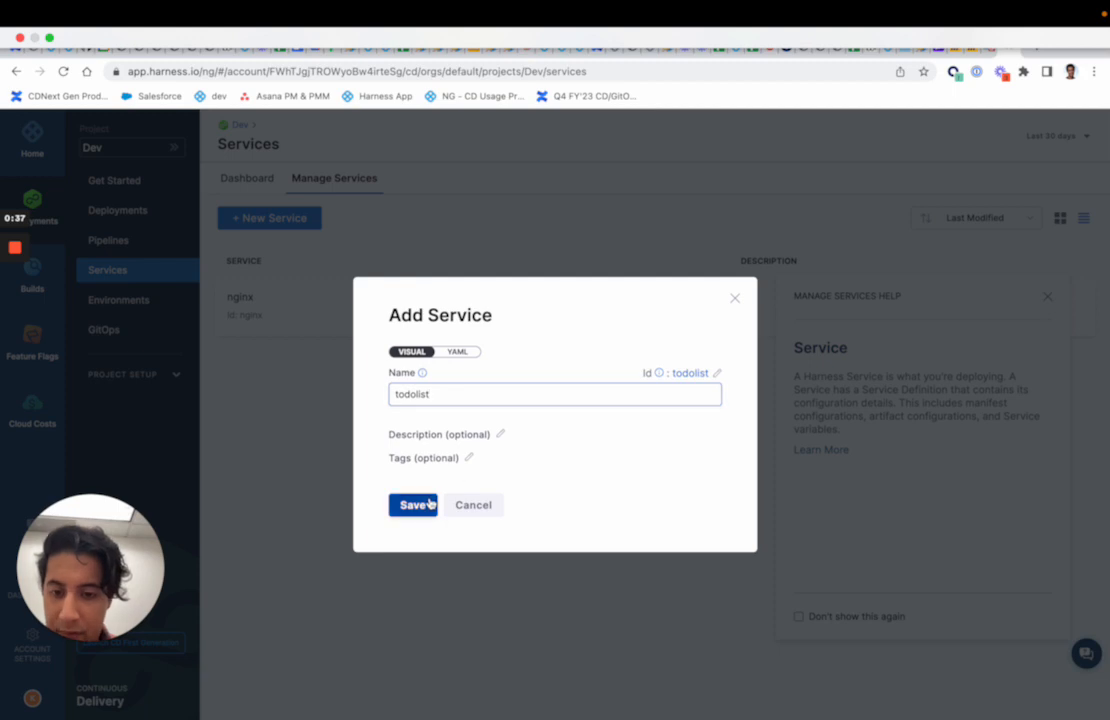
left_click(412, 504)
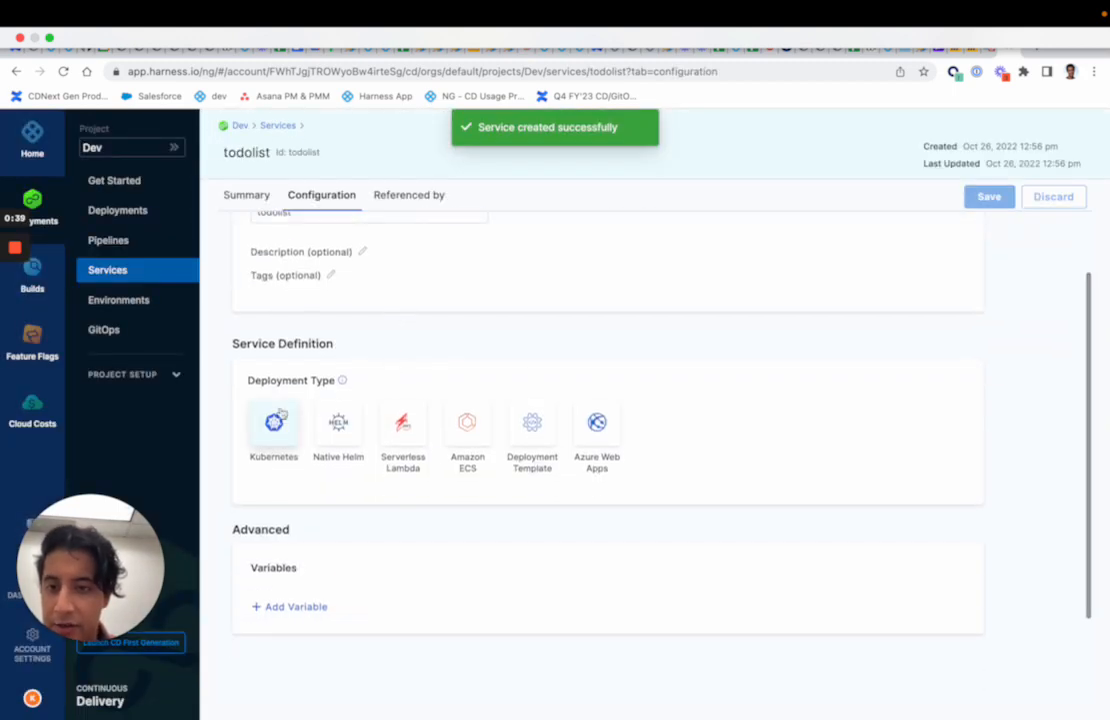
- Set the deployment type to Kubernetes and begin adding a K8s Manifest
left_click(272, 420)
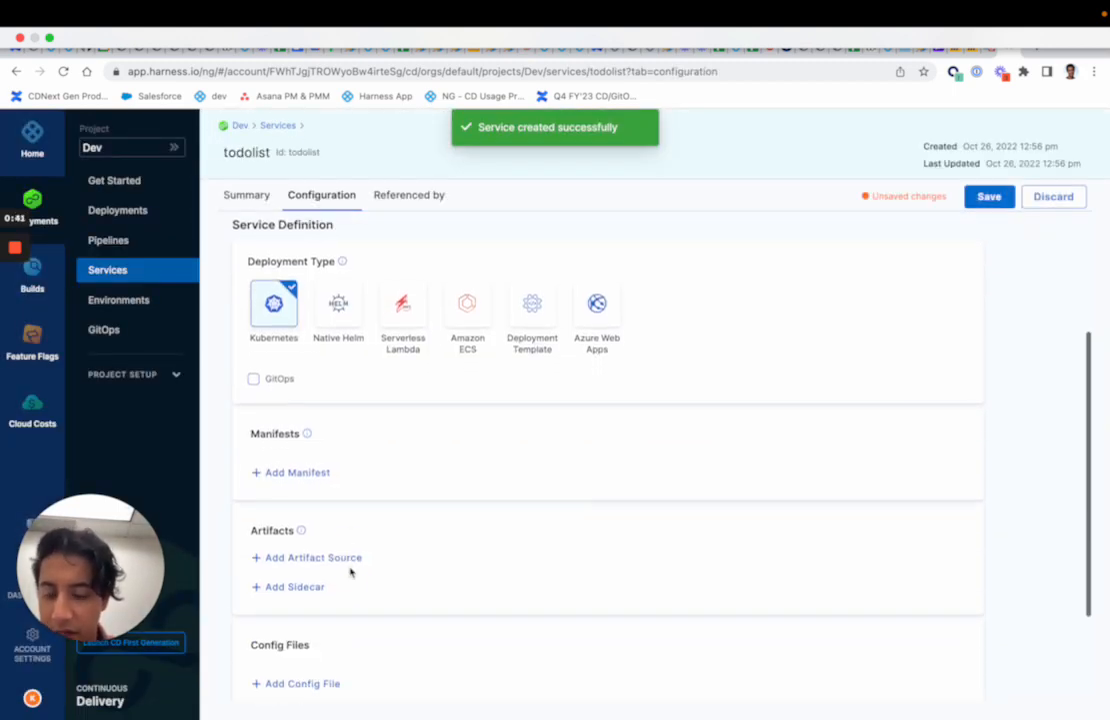
left_click(296, 472)
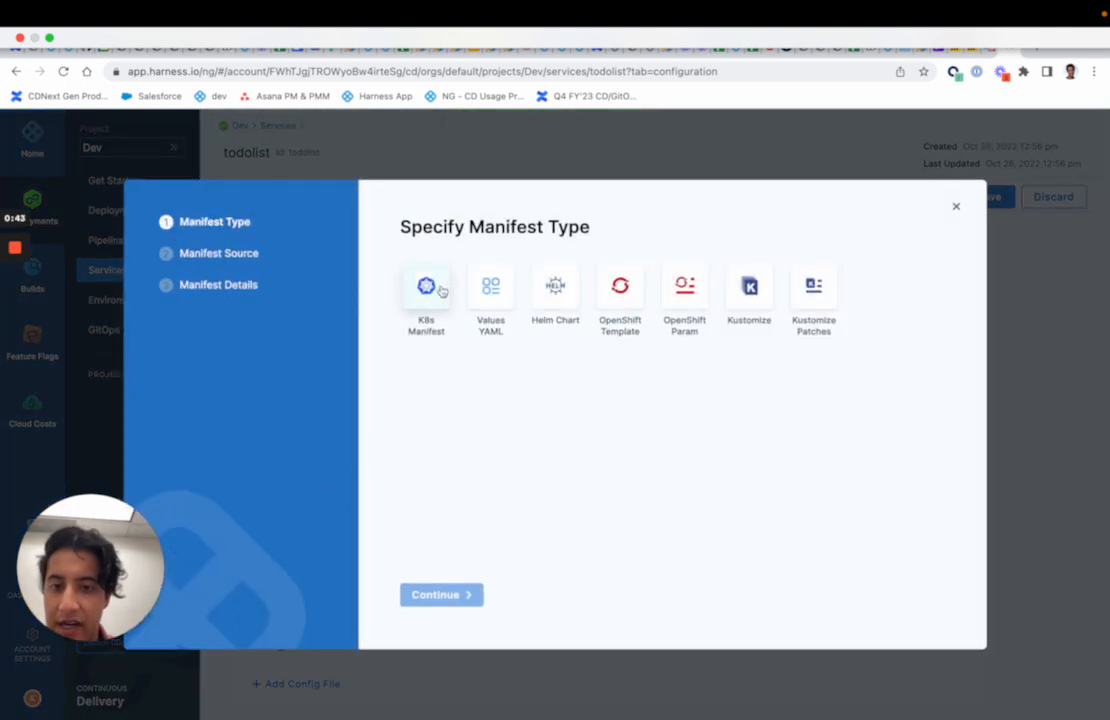
left_click(440, 594)
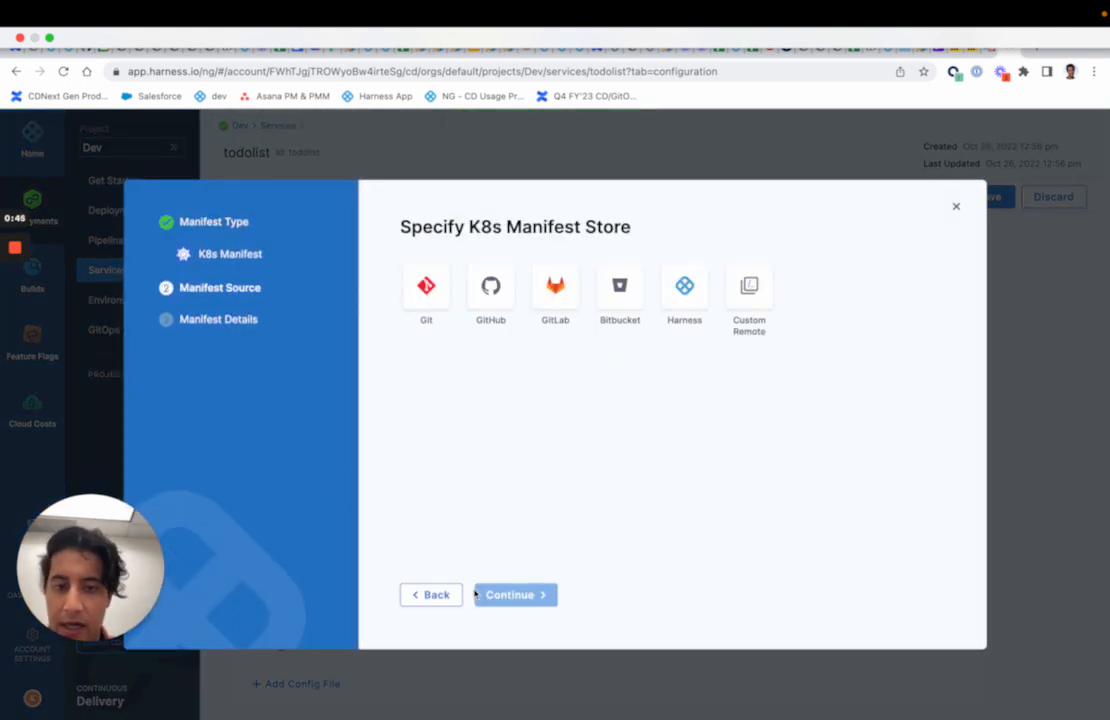
- Source the manifest from the Harness file store and name it 'sample'
left_click(684, 290)
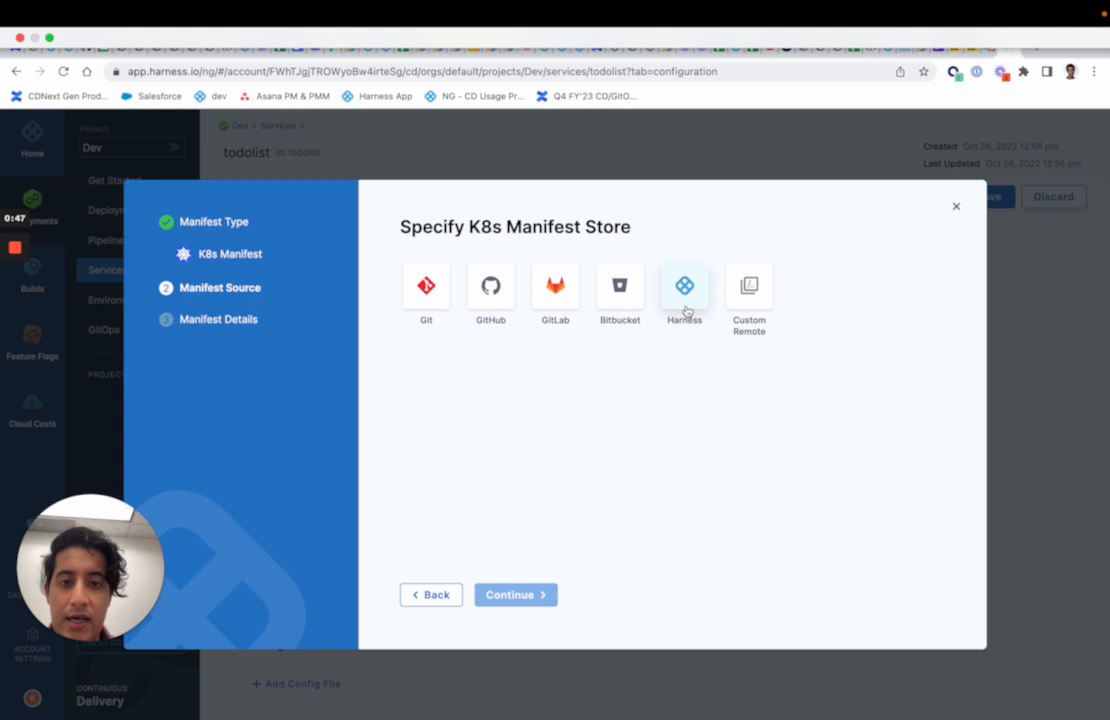
left_click(684, 284)
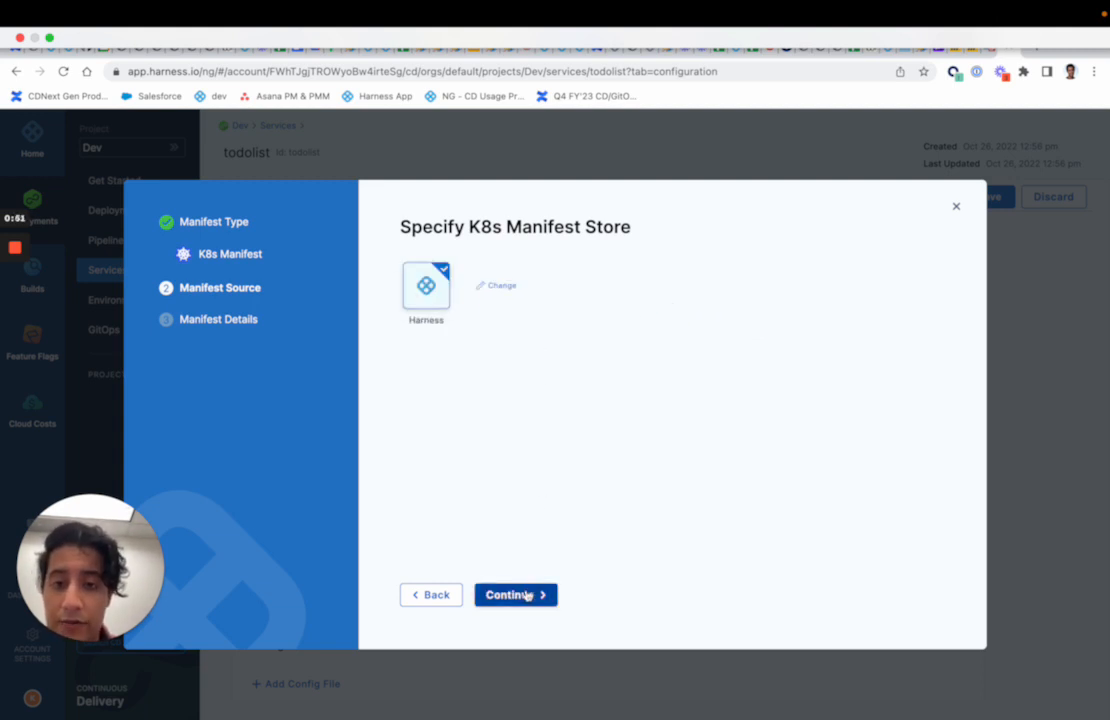
left_click(516, 594)
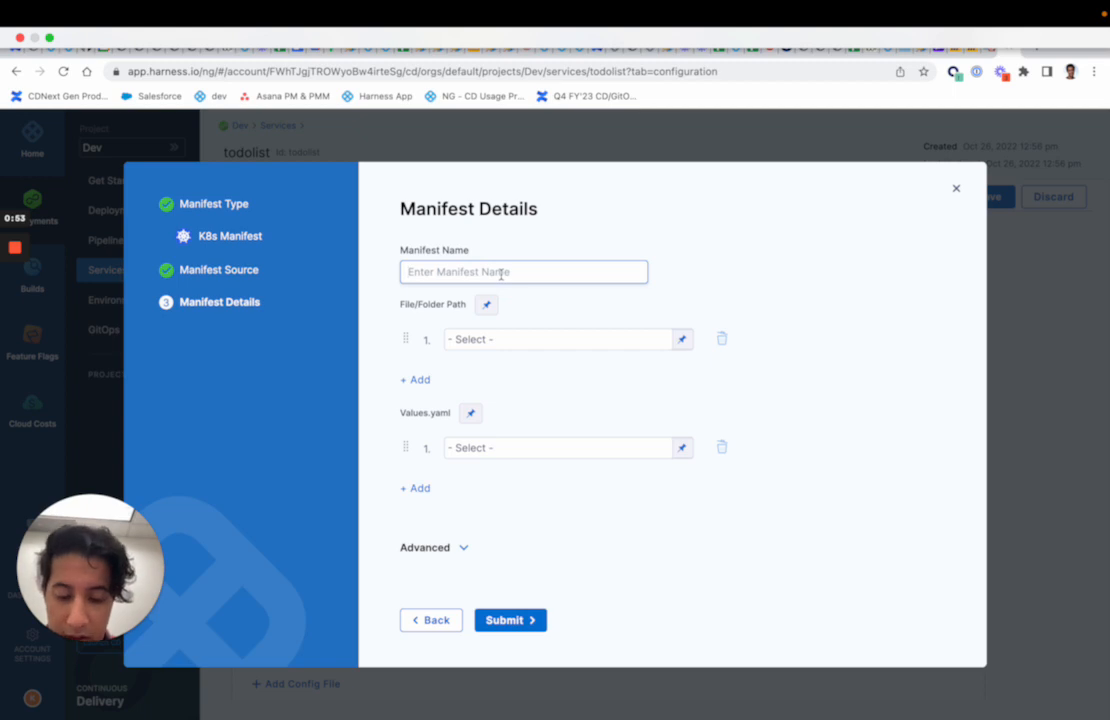
type("sample")
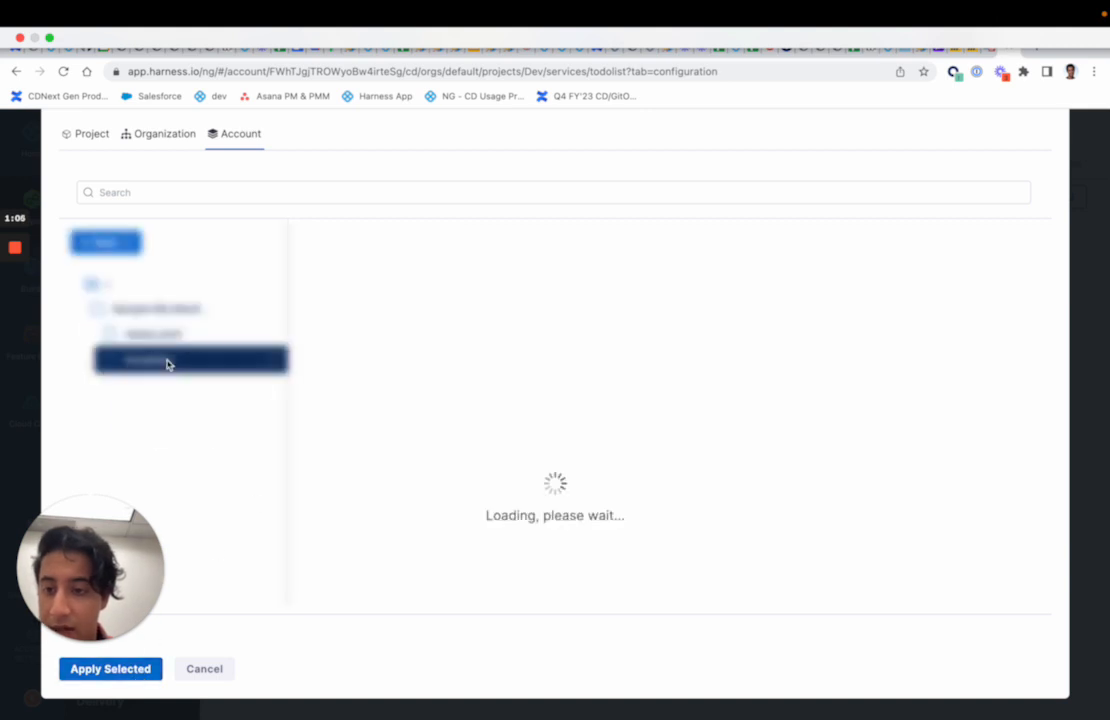
- Review service.yaml, namespace.yaml, deployment.yaml and values.yaml in the Sample K8s Manifests folder
left_click(148, 358)
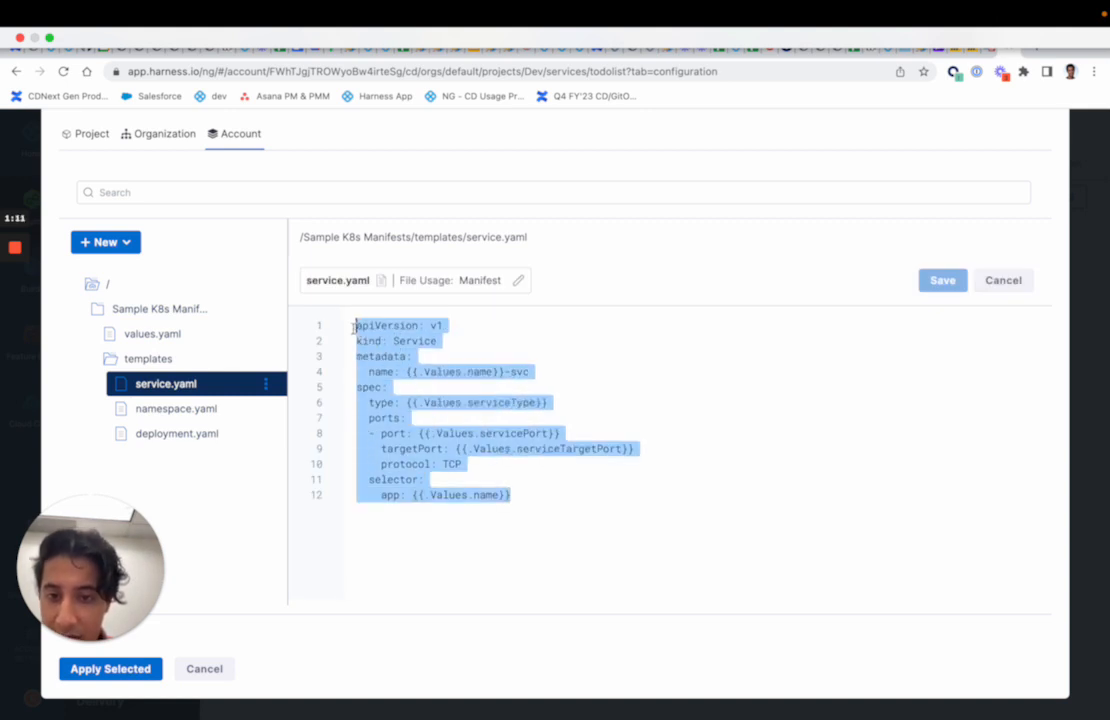
left_click(176, 408)
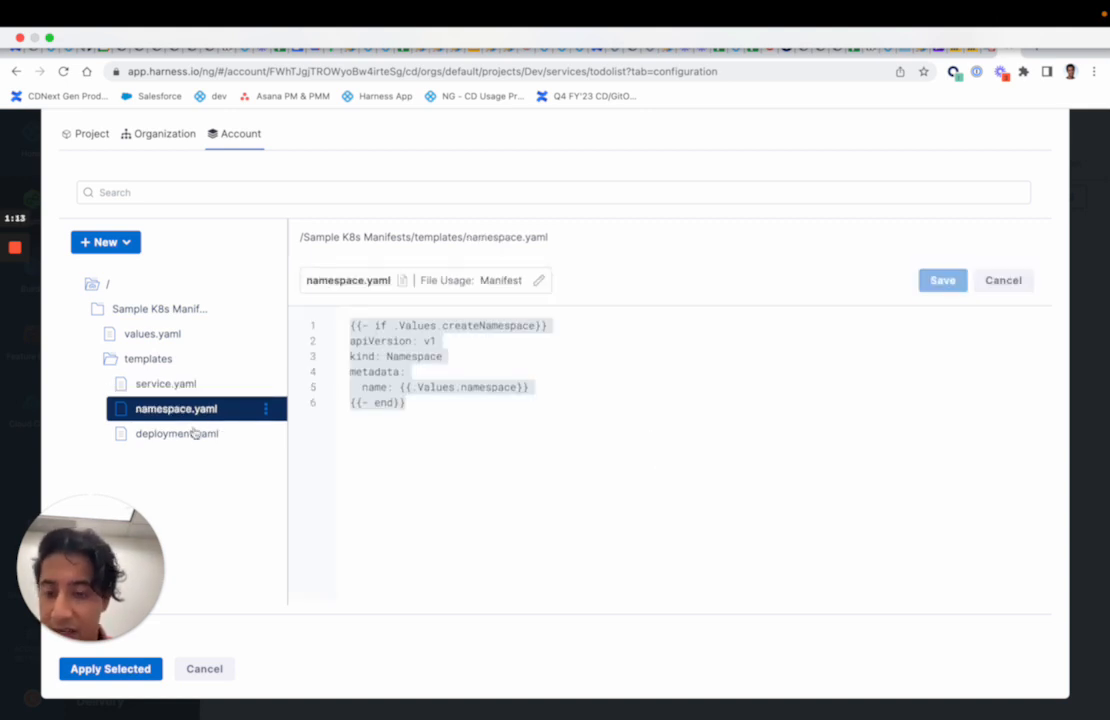
left_click(176, 432)
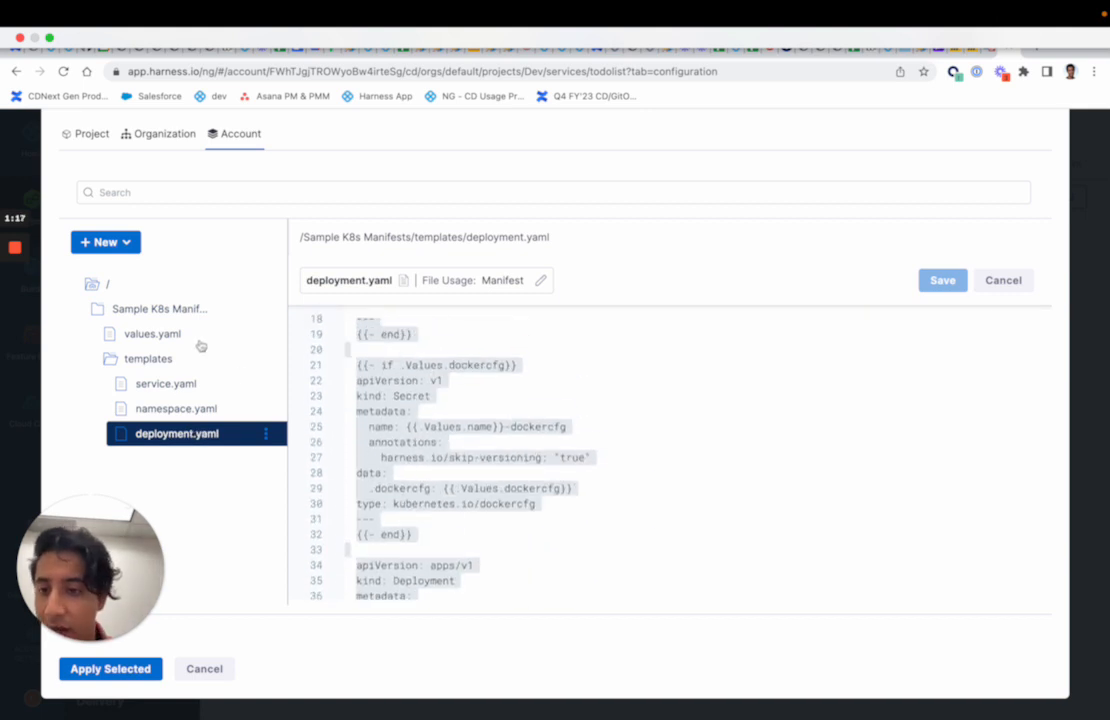
left_click(152, 332)
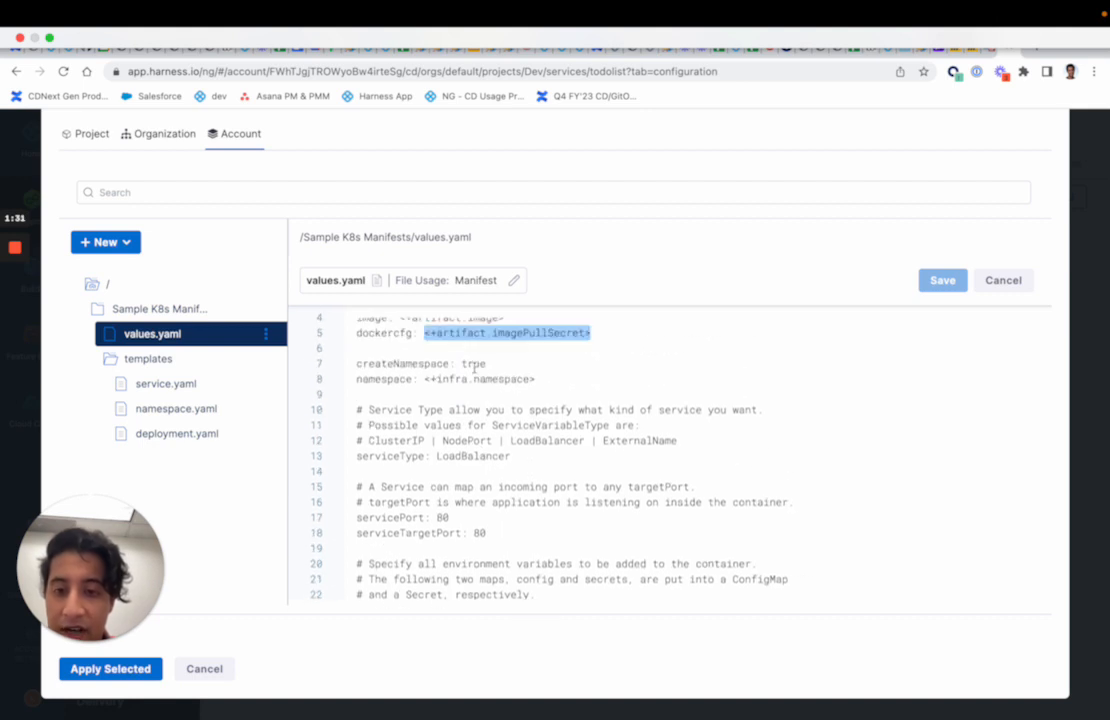
scroll("down", 3)
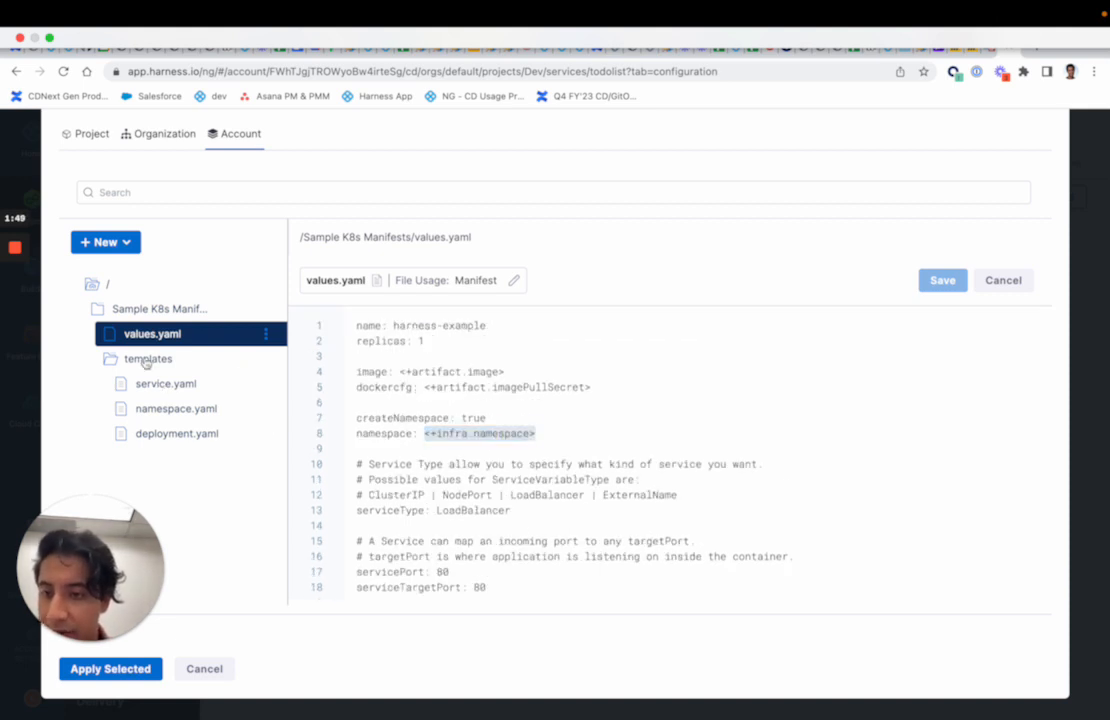
- Select values.yaml from Sample K8s Manifests and attach it to the sampleK8s manifest
left_click(148, 358)
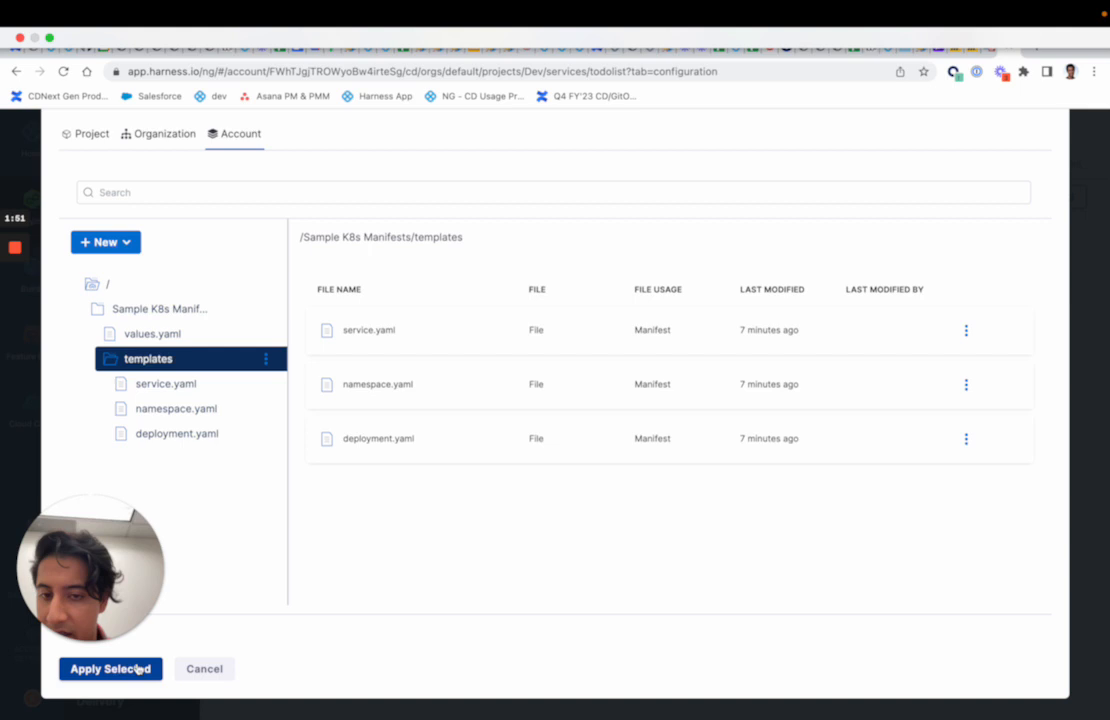
left_click(110, 668)
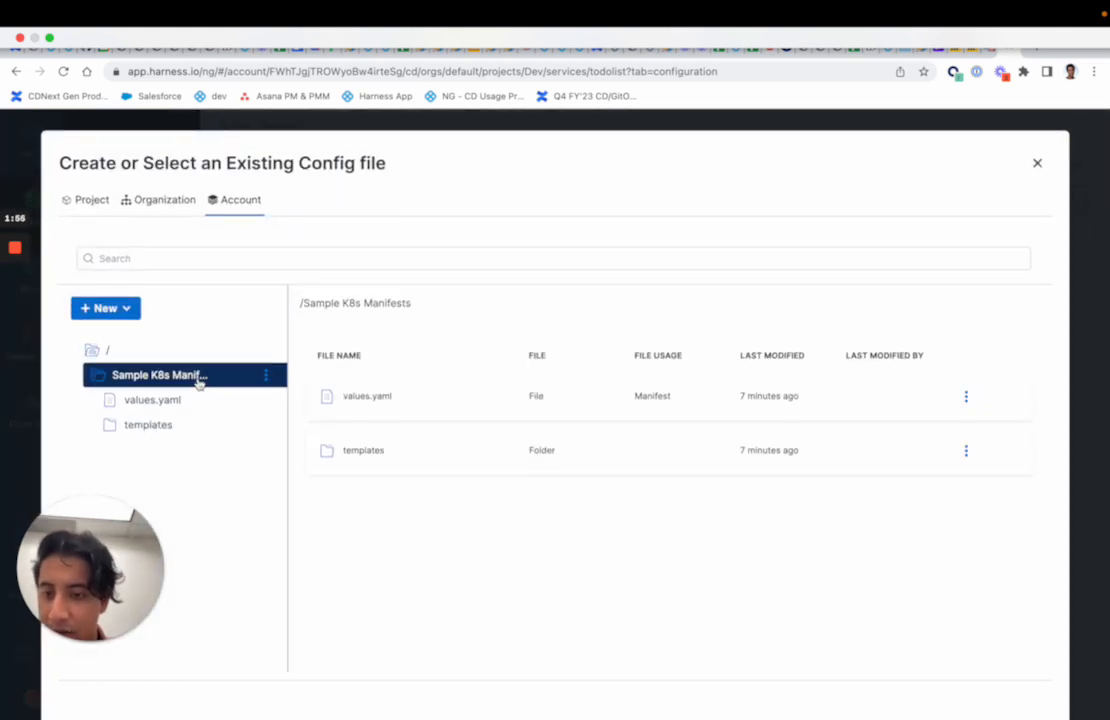
left_click(152, 400)
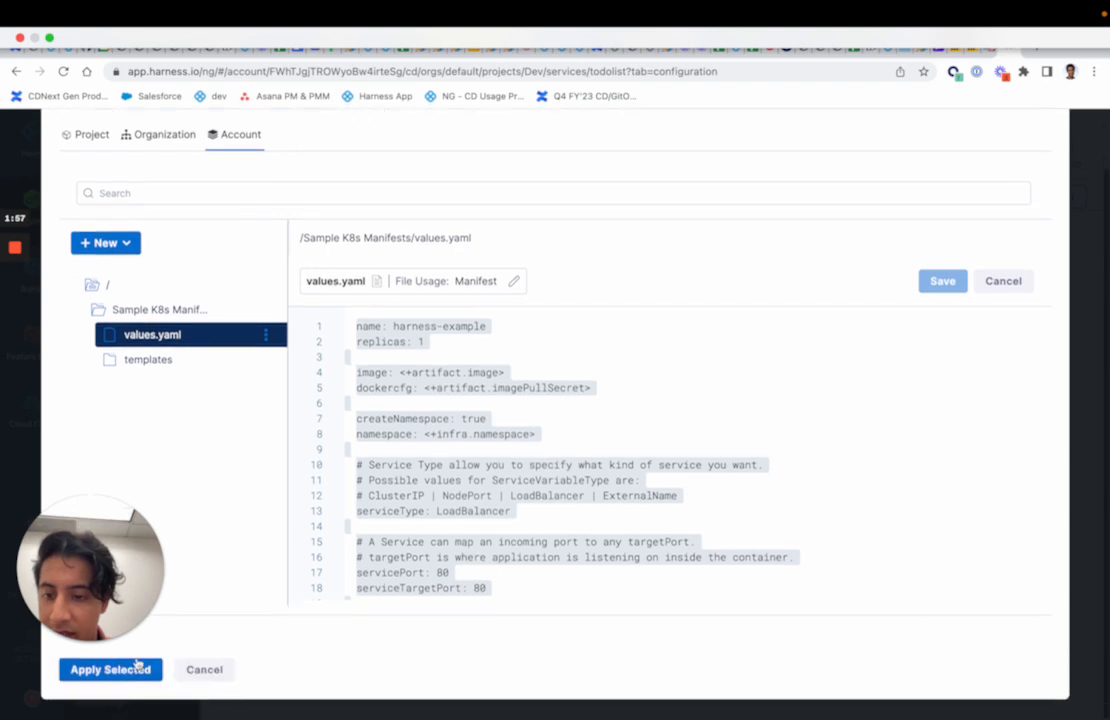
left_click(110, 668)
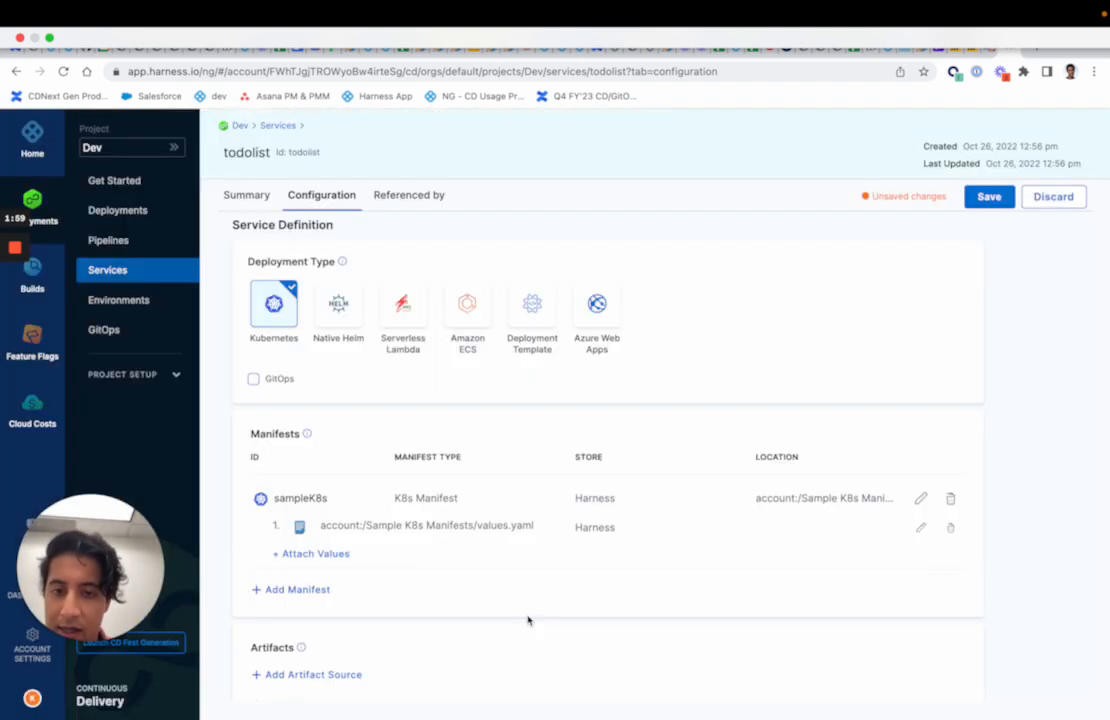
- Add a Docker Registry artifact source and begin a new Docker Registry connector
scroll("down", 3)
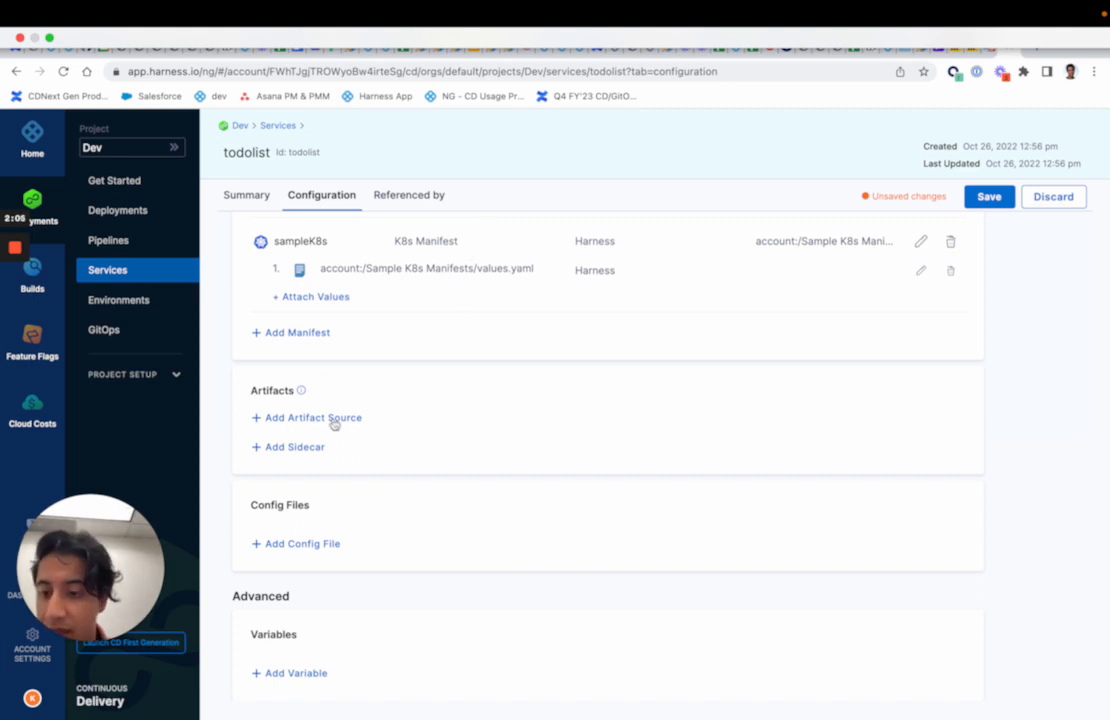
left_click(312, 418)
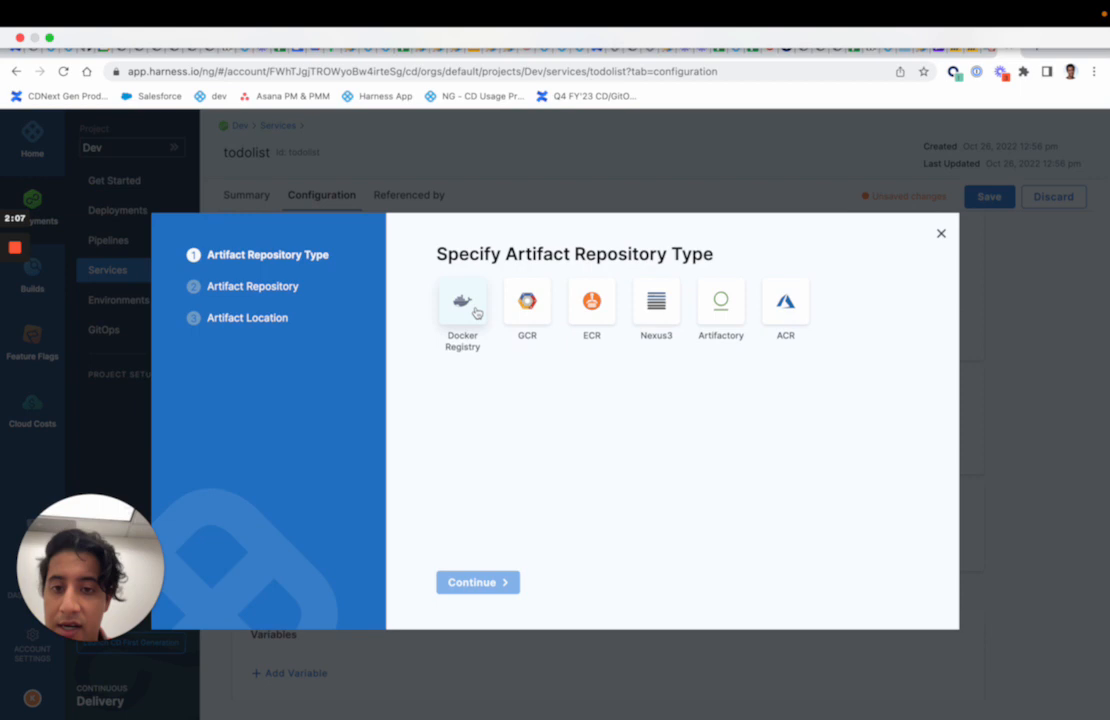
left_click(476, 582)
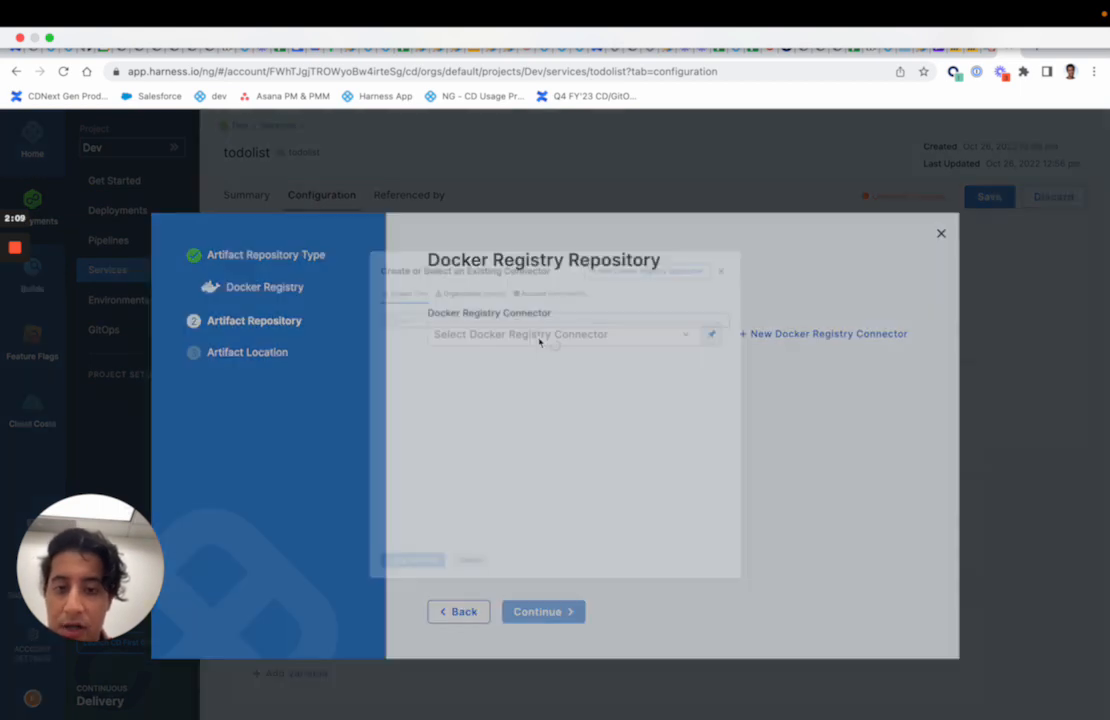
left_click(824, 332)
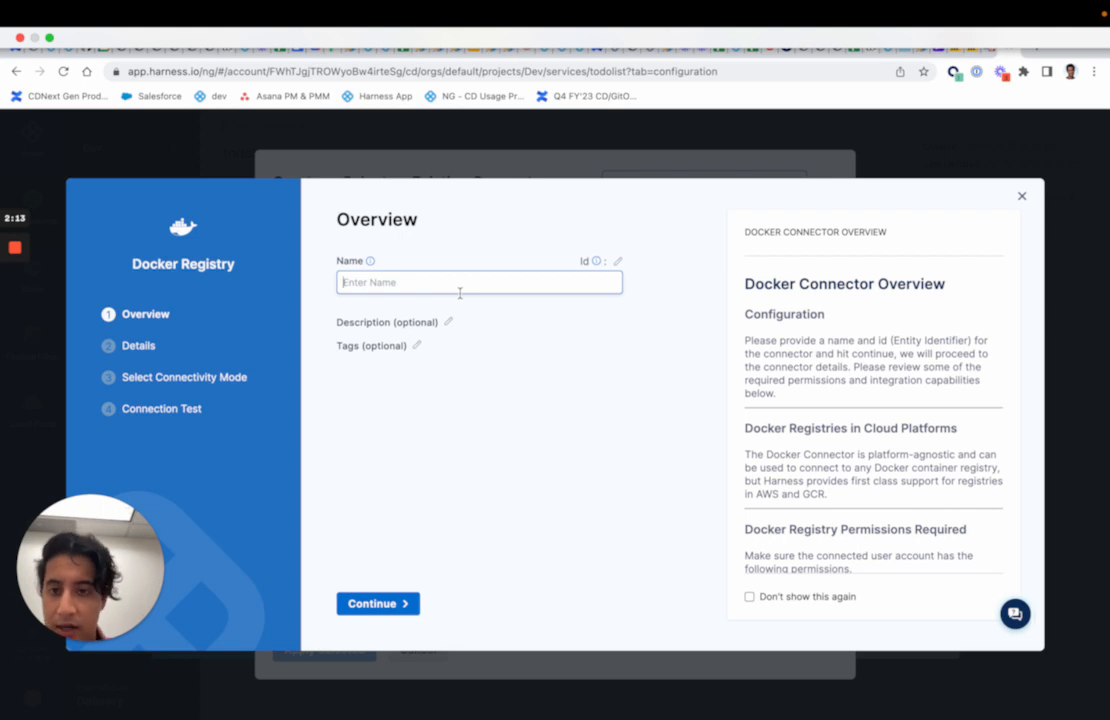
- Create the 'dockerhub' connector to Docker Hub with Anonymous auth via Harness Platform and finish after the test passes
type("od")
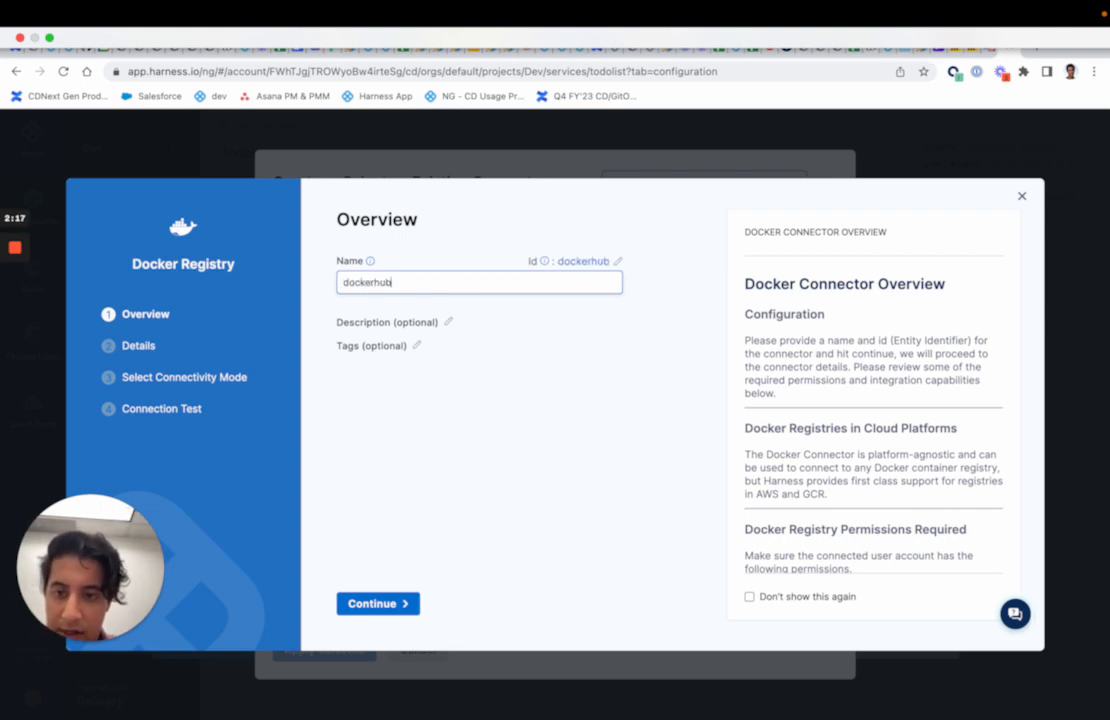
left_click(376, 604)
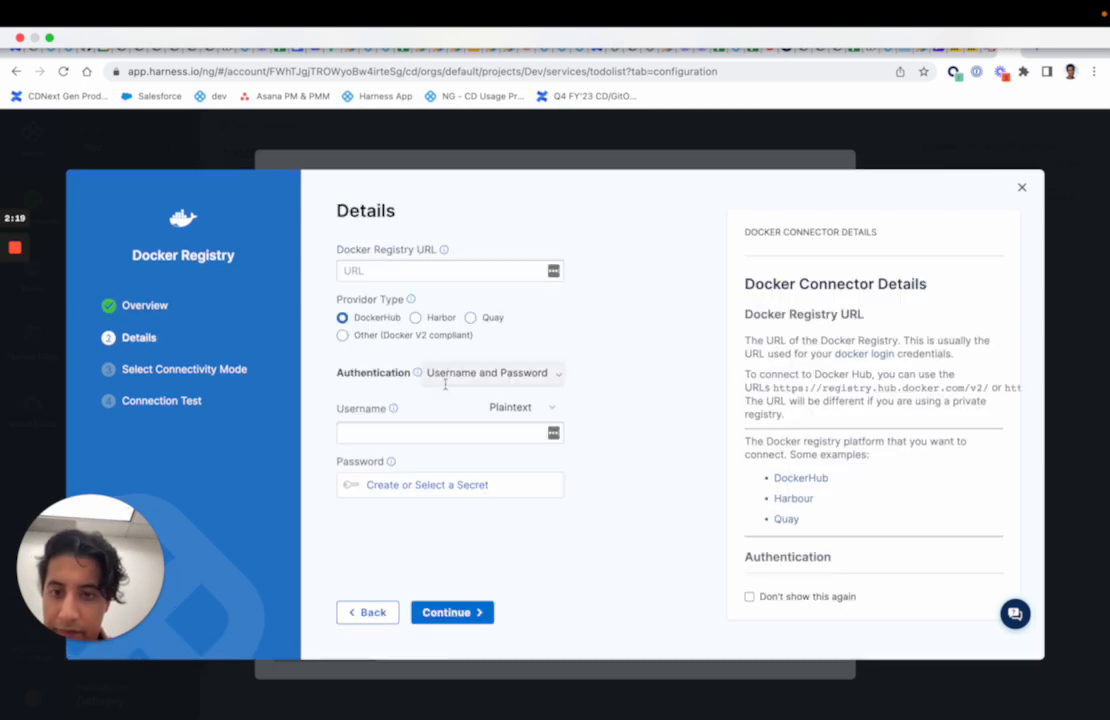
left_click(520, 408)
type("https://registry.hub.docker.com/v2/")
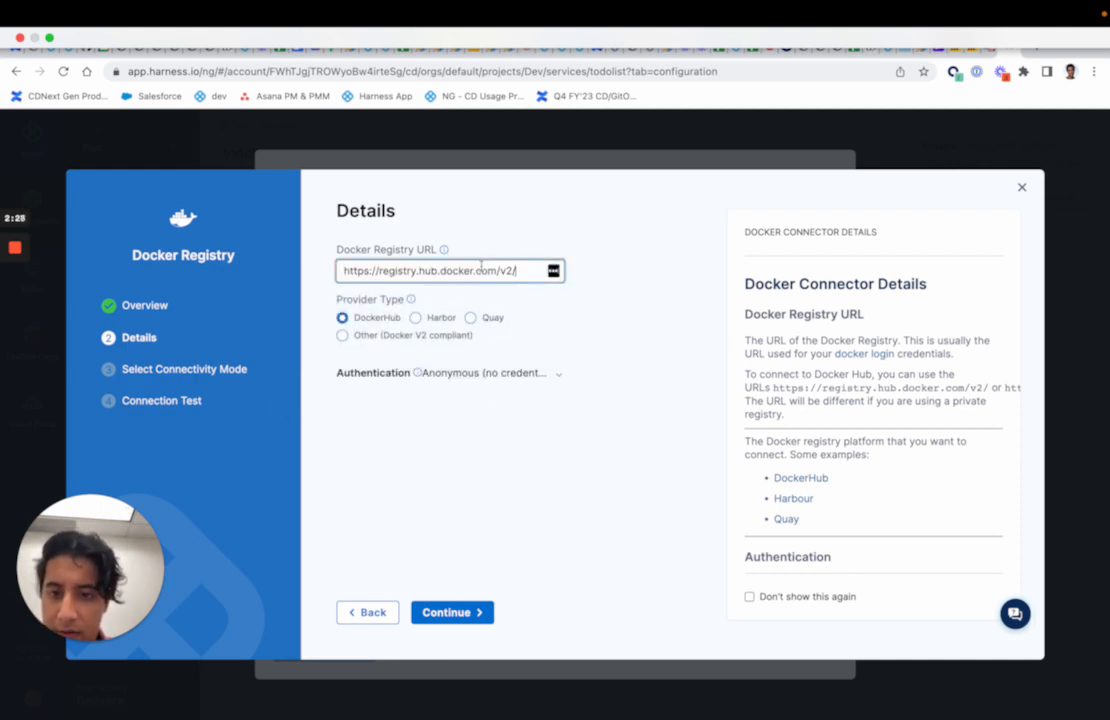
left_click(452, 612)
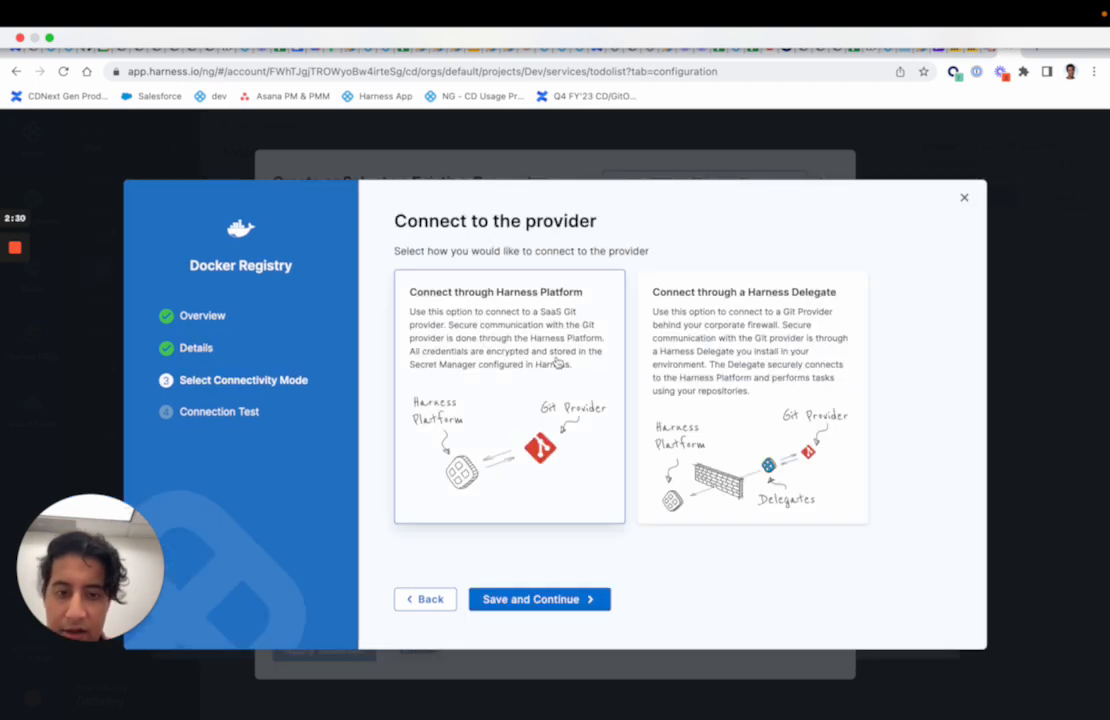
left_click(538, 600)
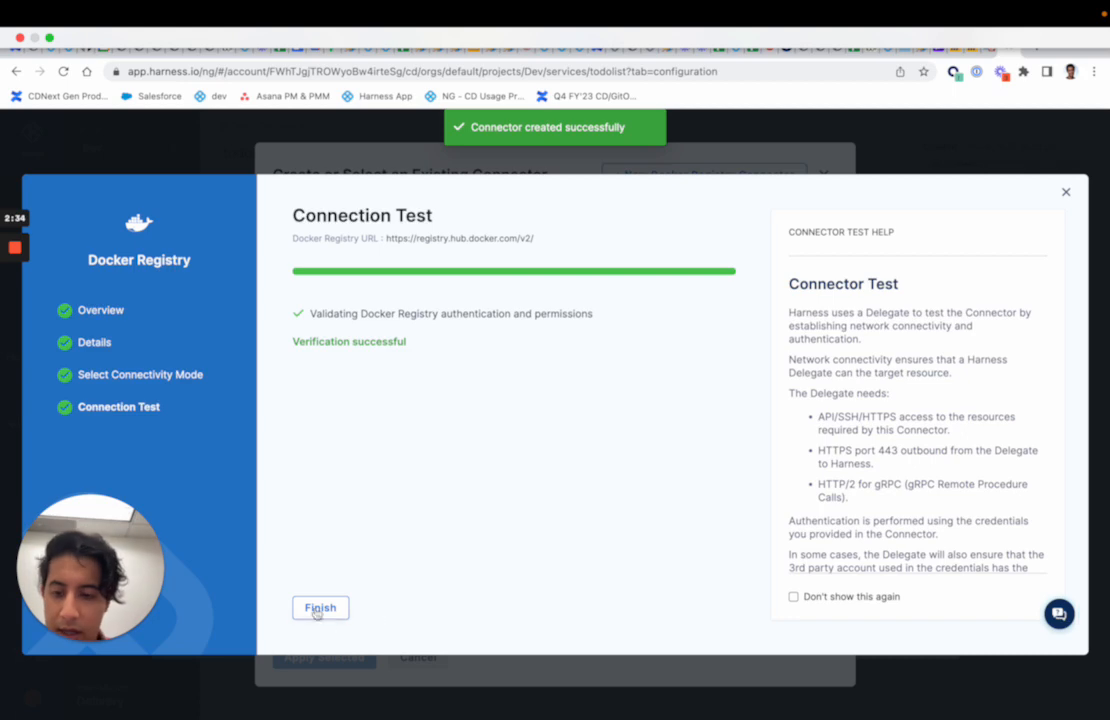
left_click(320, 608)
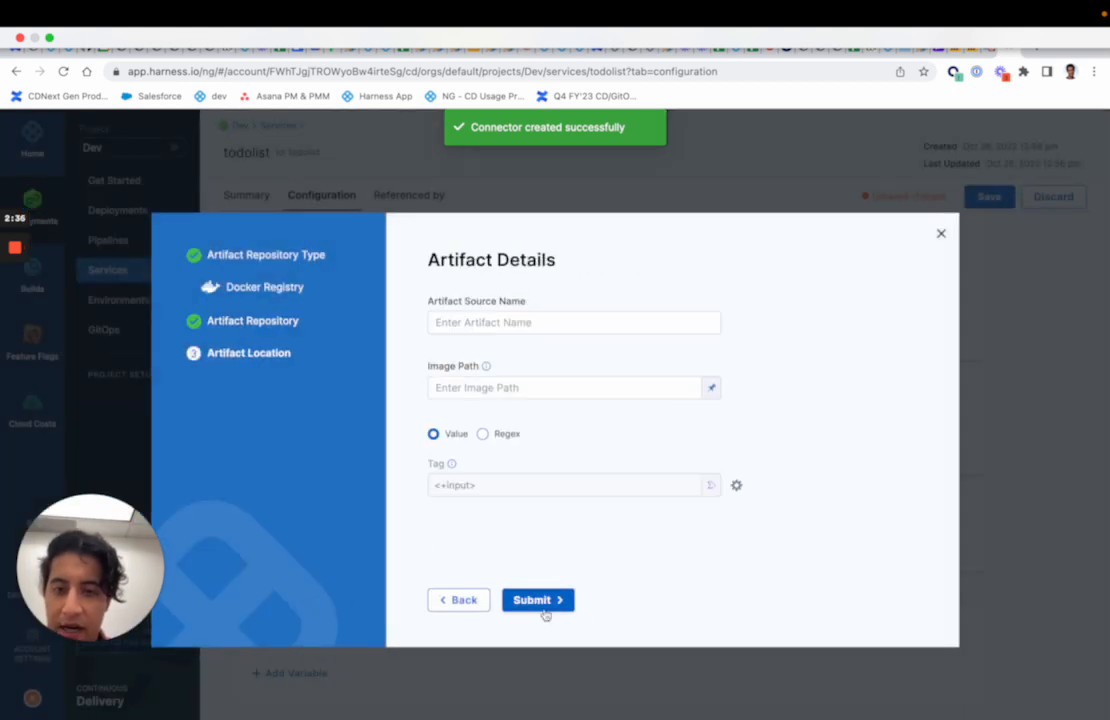
- Add artifact source 'nginx' with image path library/nginx and submit it
left_click(574, 322)
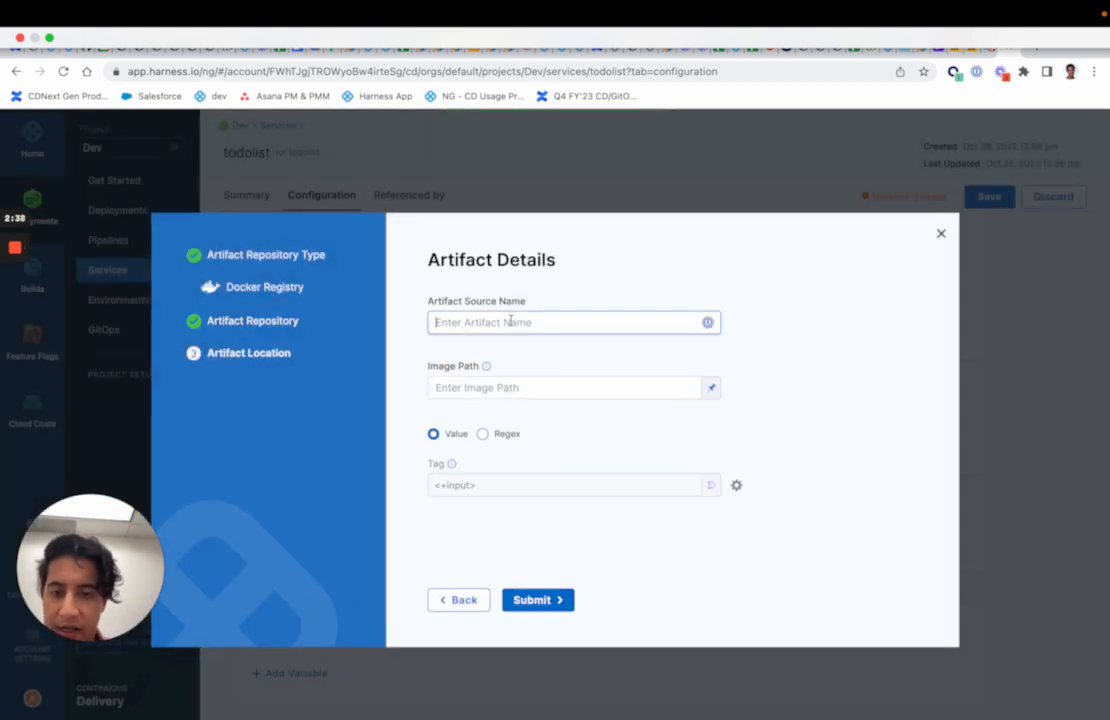
type("nginx")
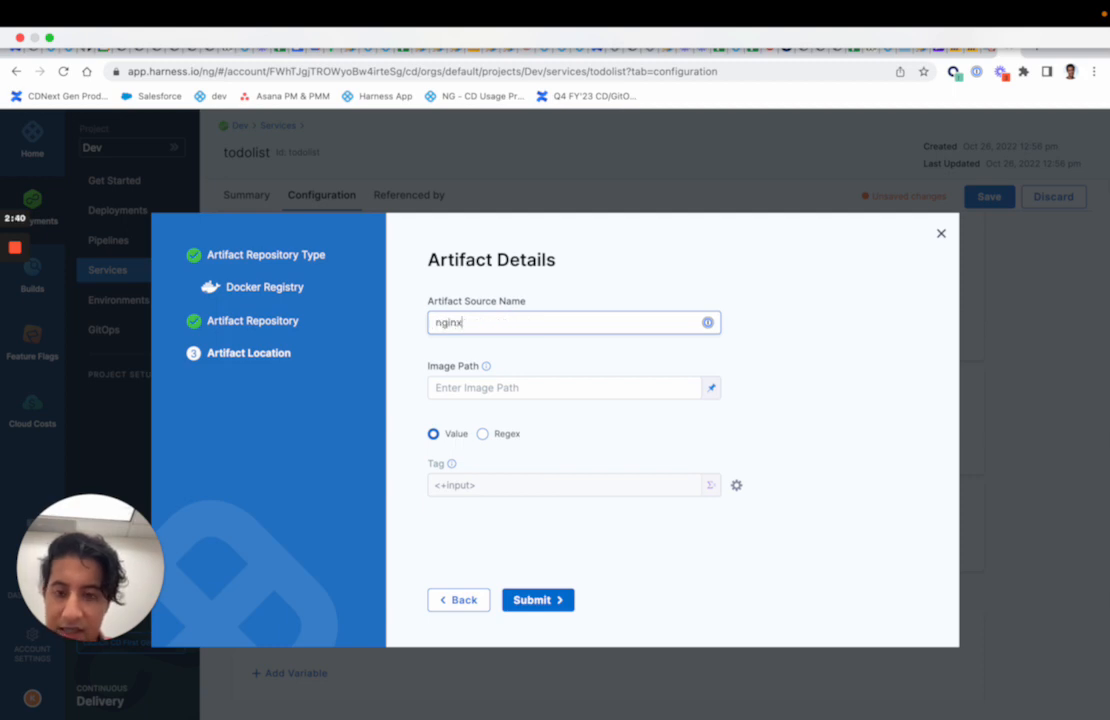
type("library/nginx")
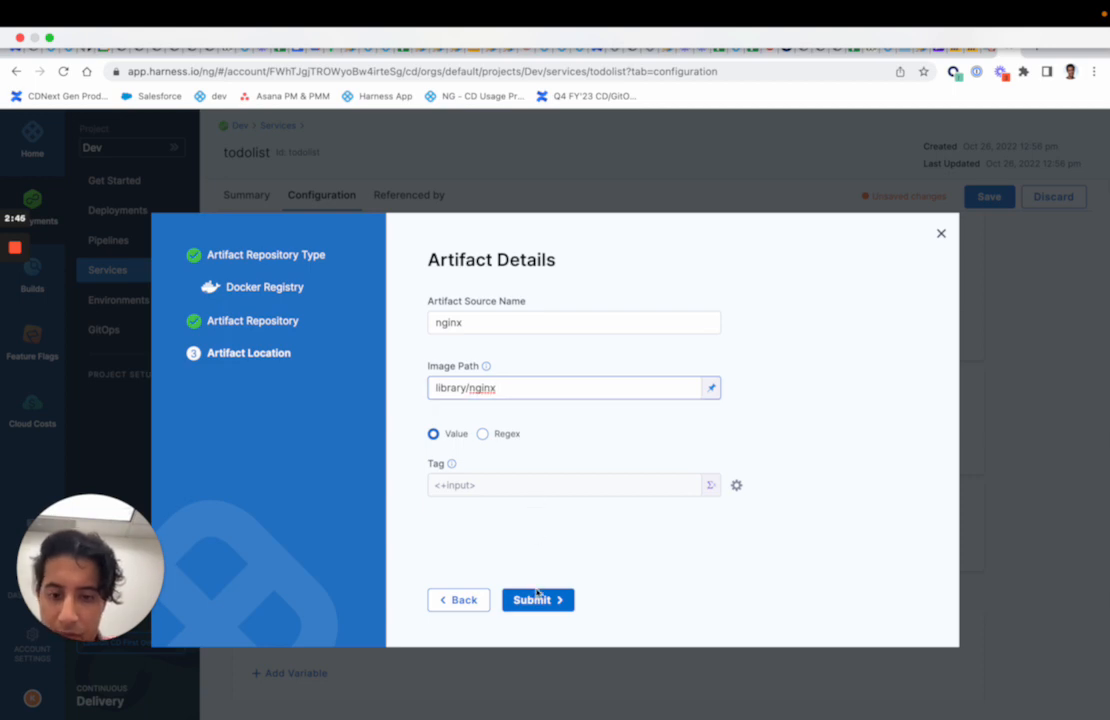
left_click(536, 600)
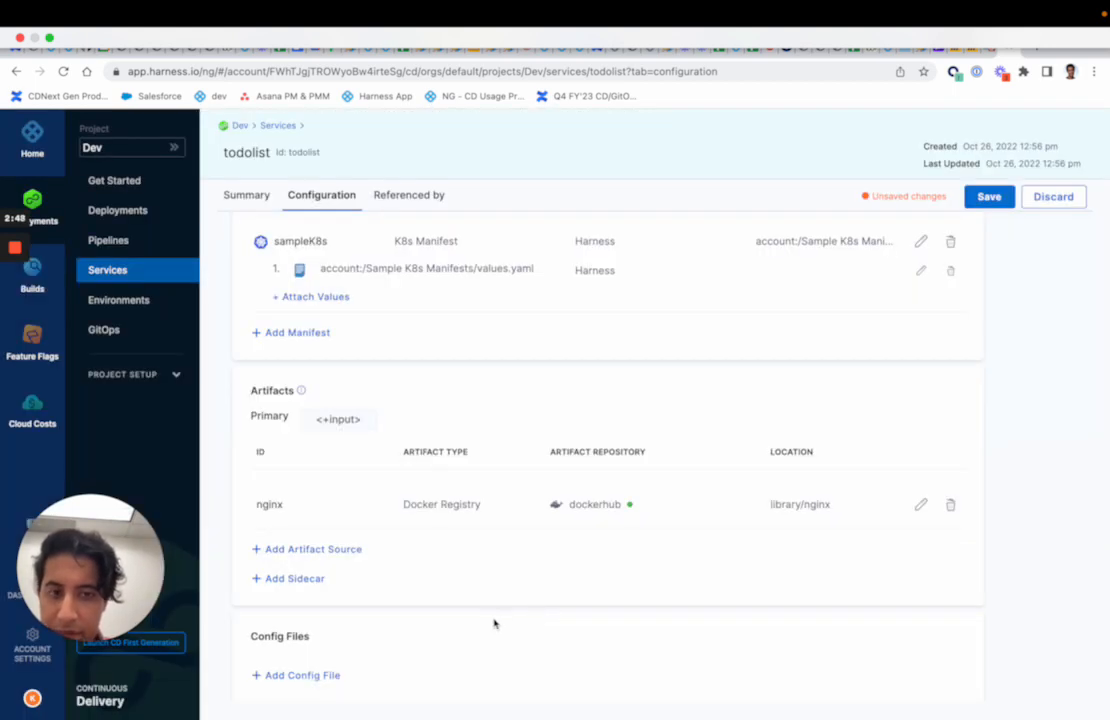
- Save the todolist service and review its manifest and artifact configuration
left_click(988, 196)
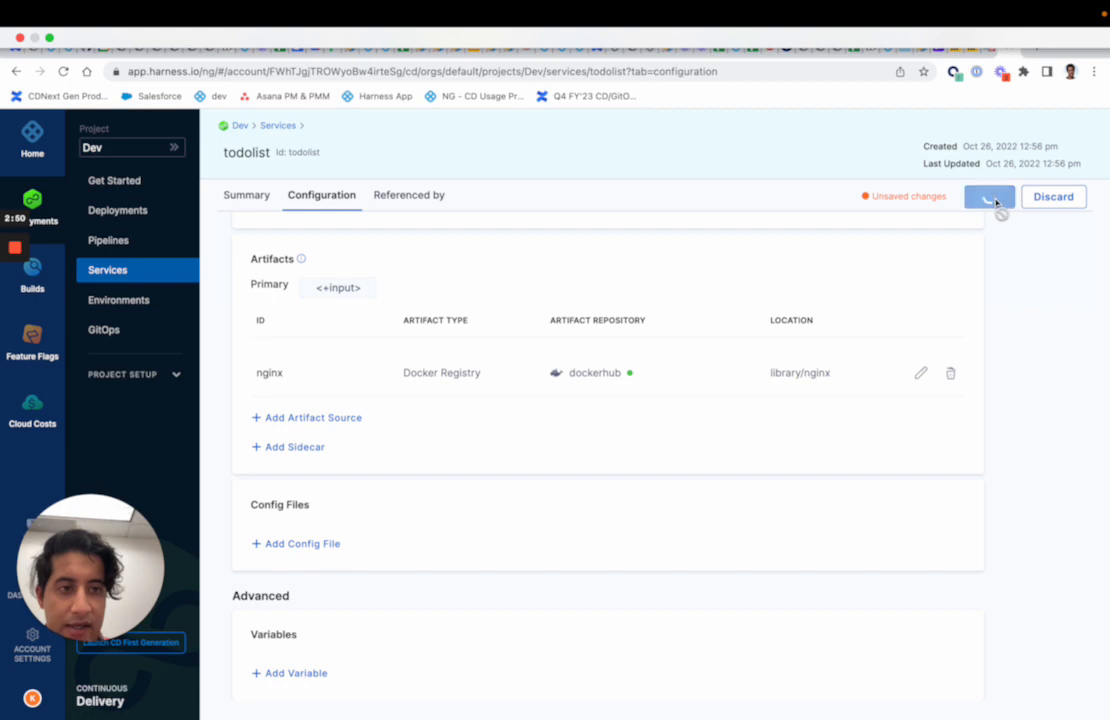
left_click(988, 196)
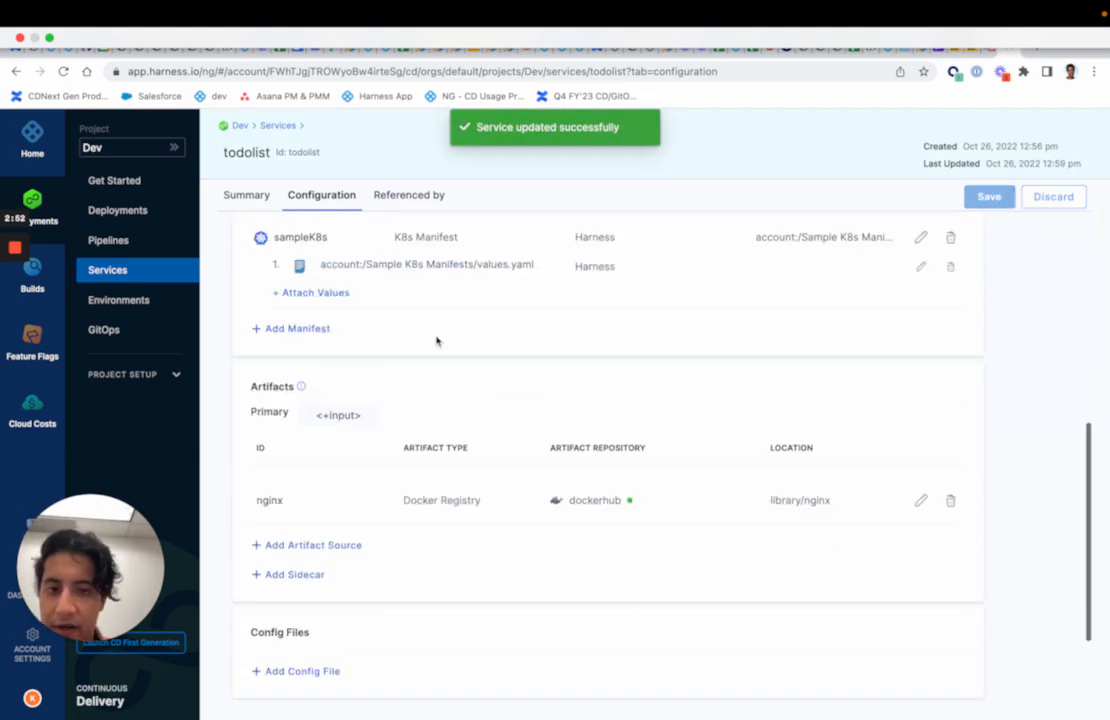
scroll("up", 3)
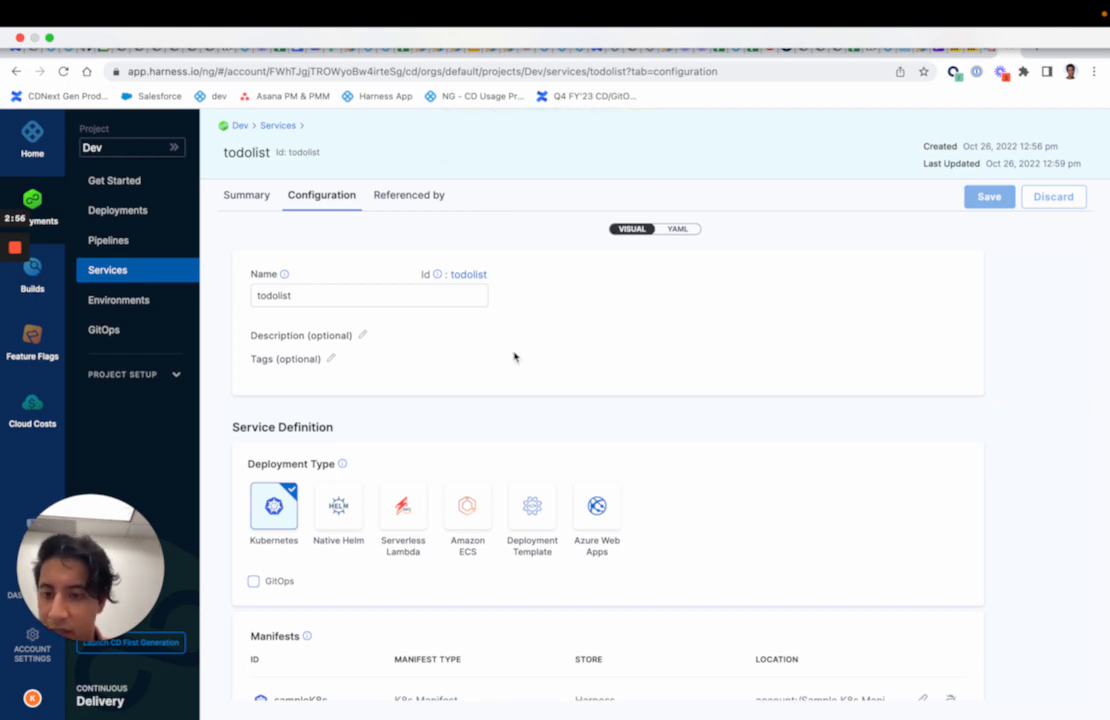
scroll("down", 3)
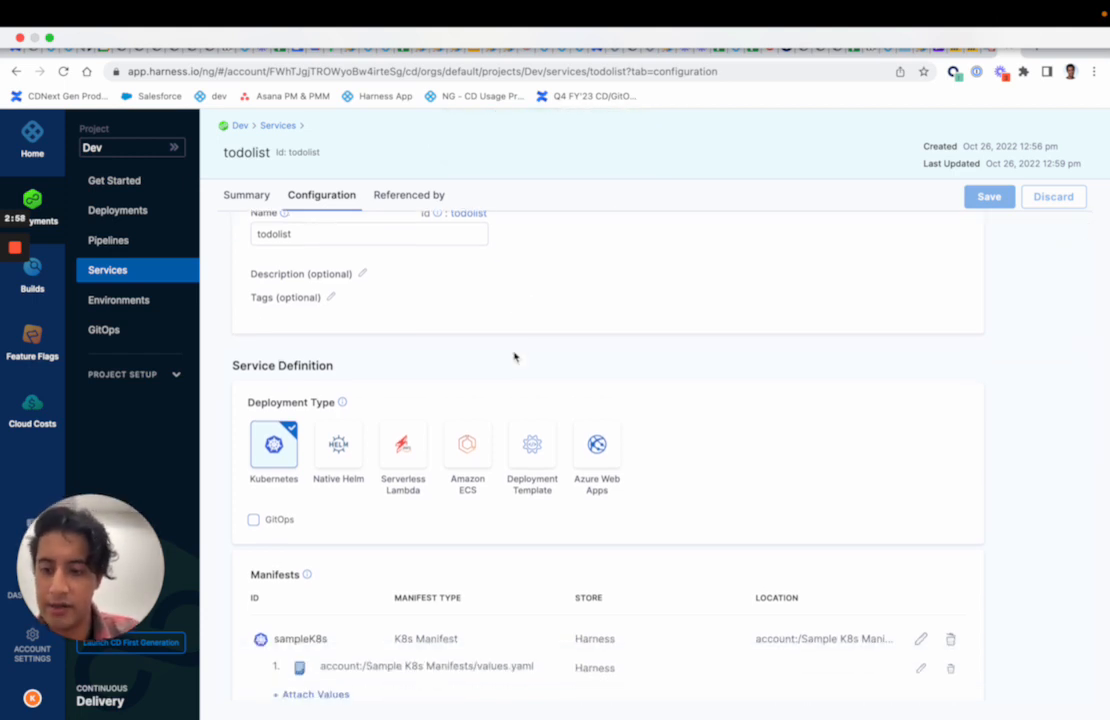